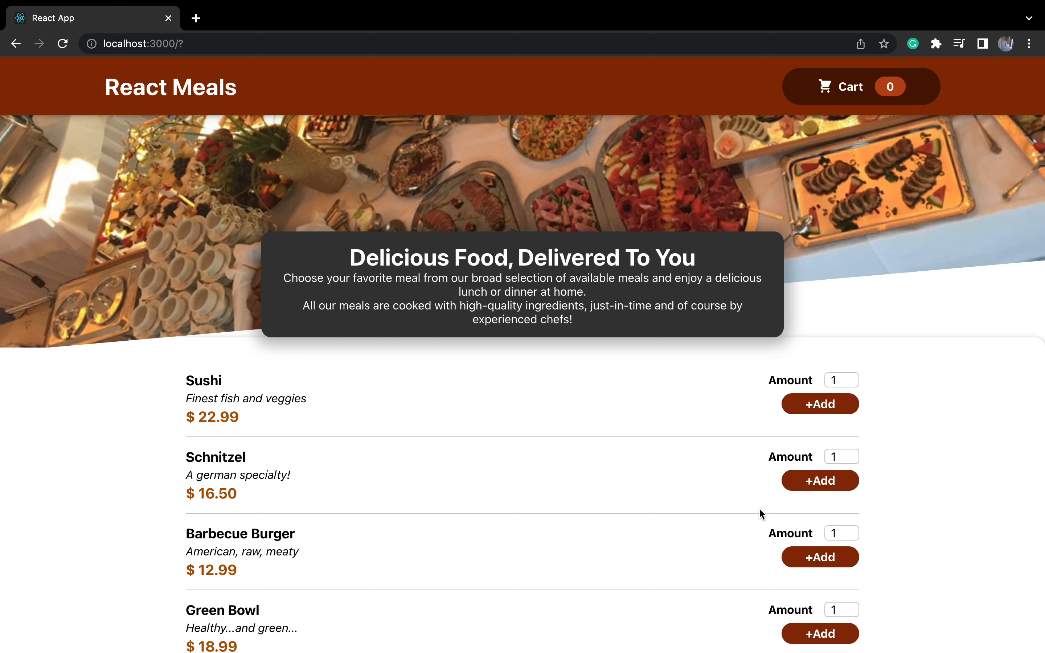
pyautogui.moveTo(331, 125)
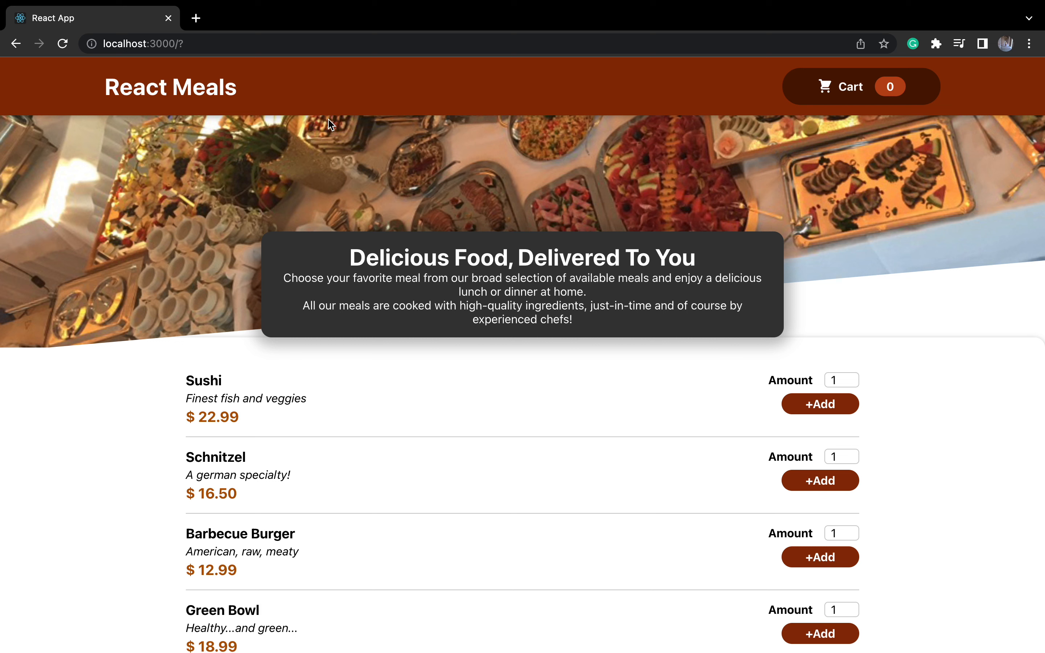
# Add two Sushi to the order, bringing the cart badge to 2.
pyautogui.scroll(-3)
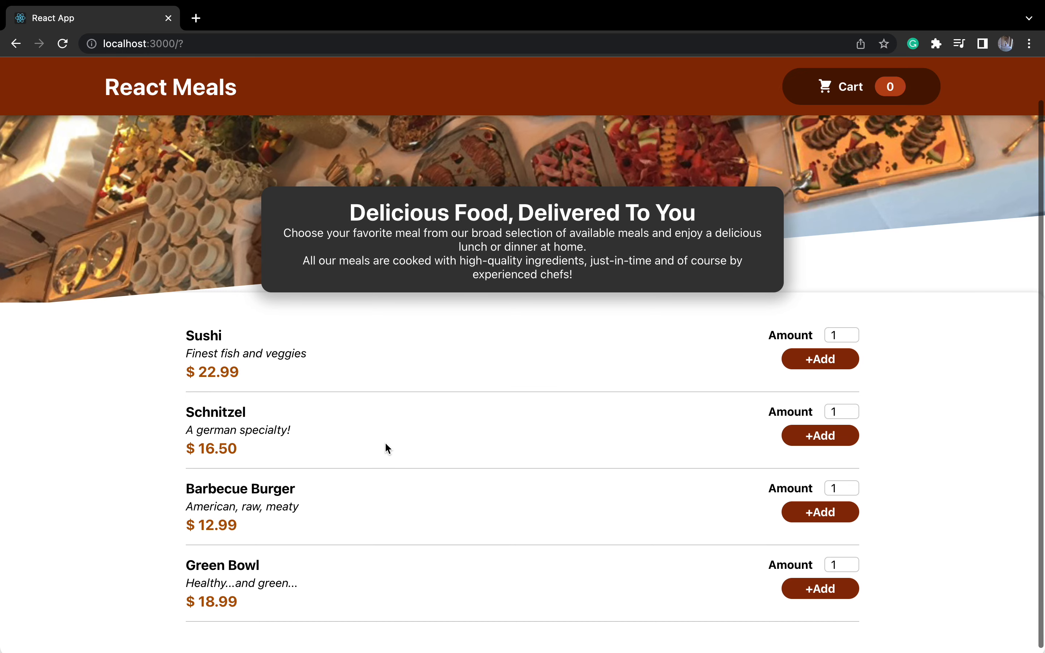
pyautogui.scroll(3)
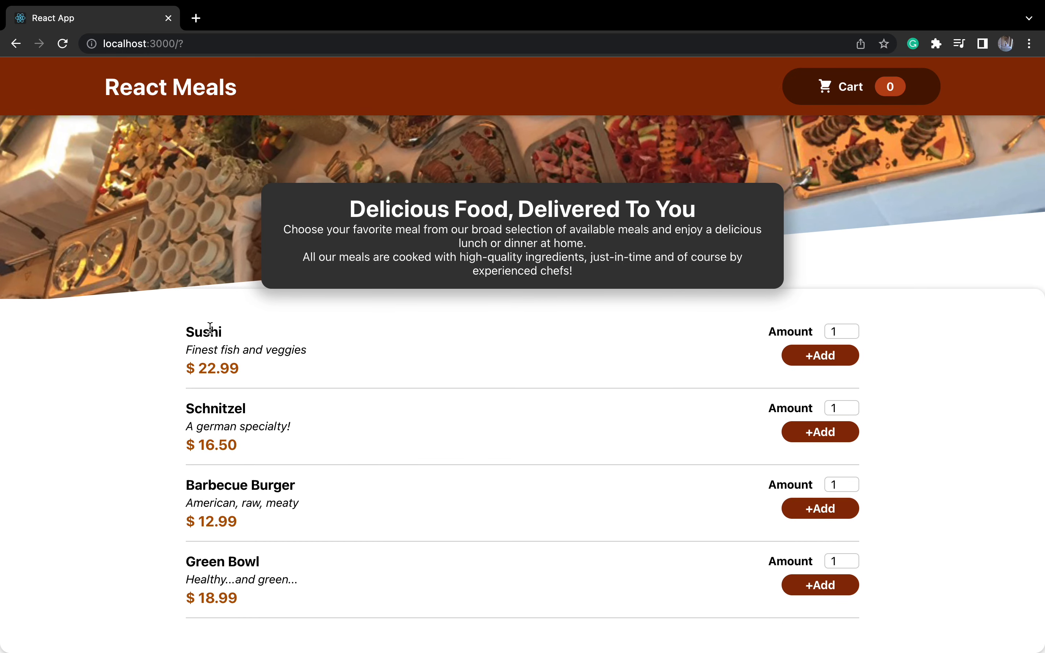
pyautogui.moveTo(237, 471)
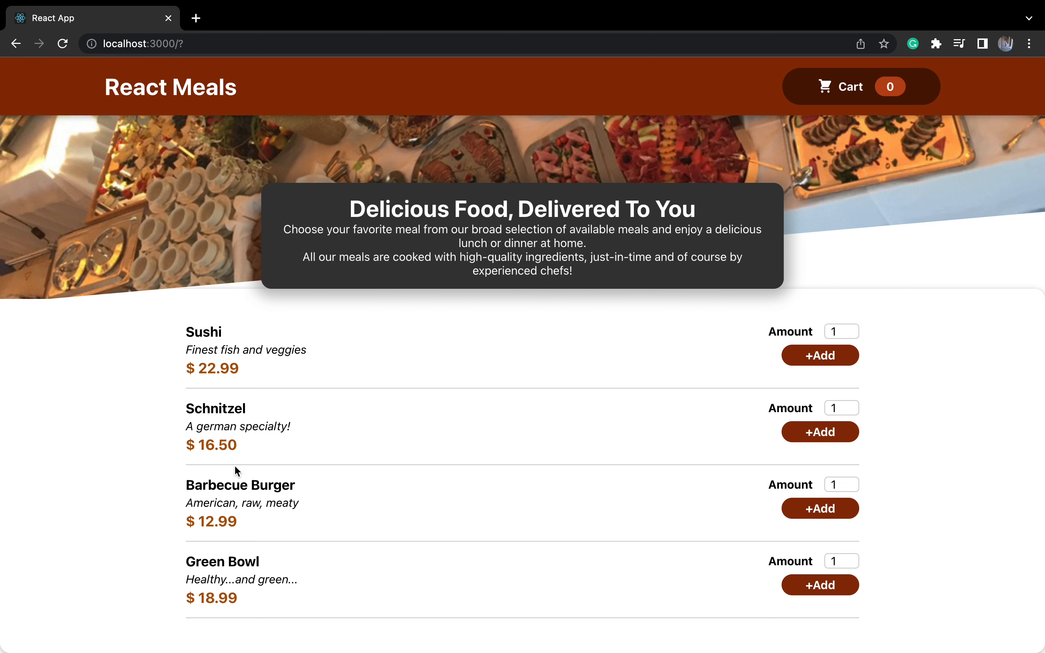
pyautogui.moveTo(821, 355)
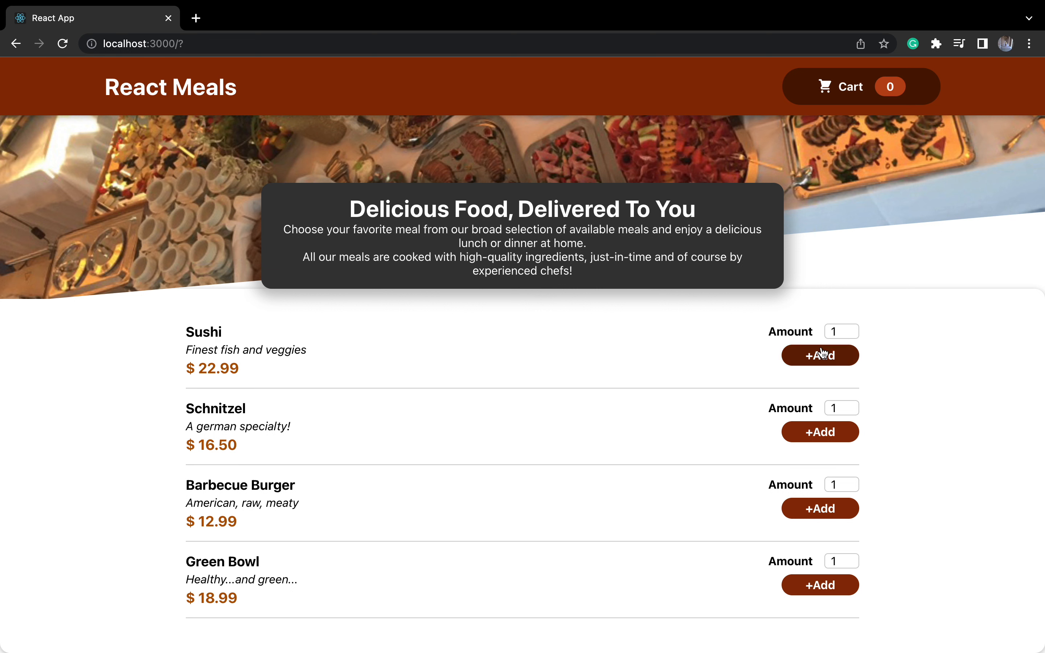
pyautogui.click(854, 327)
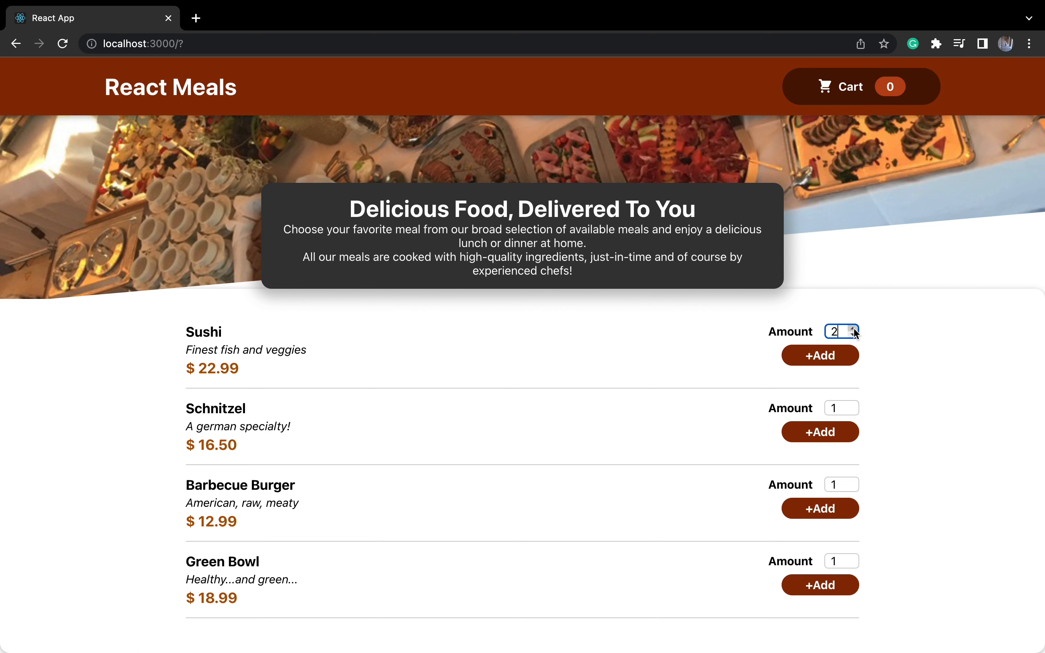
pyautogui.click(821, 356)
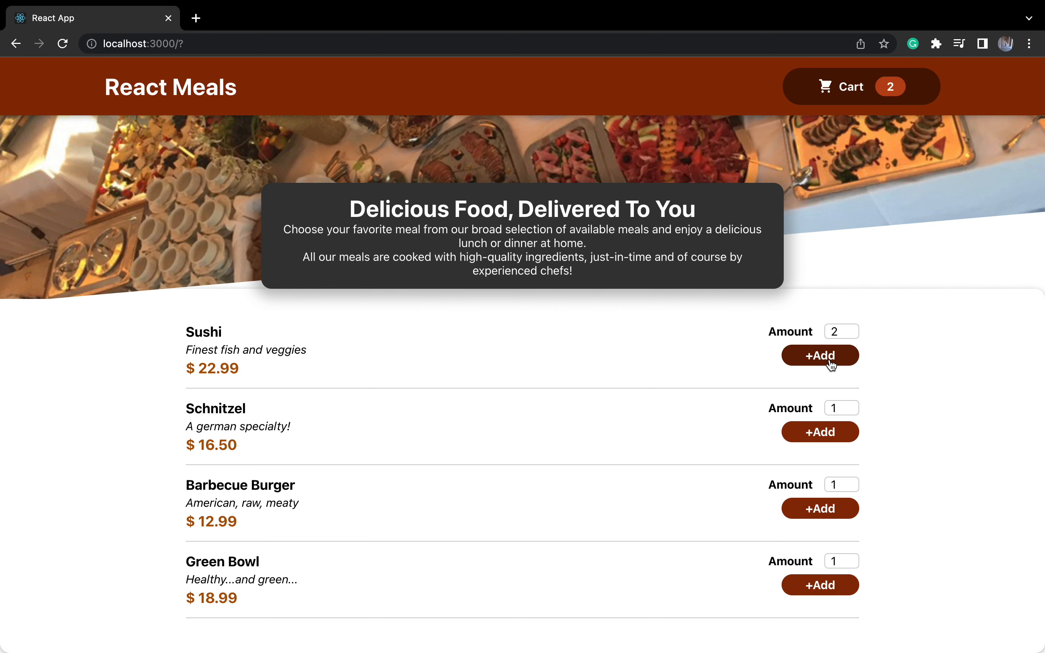
pyautogui.click(862, 86)
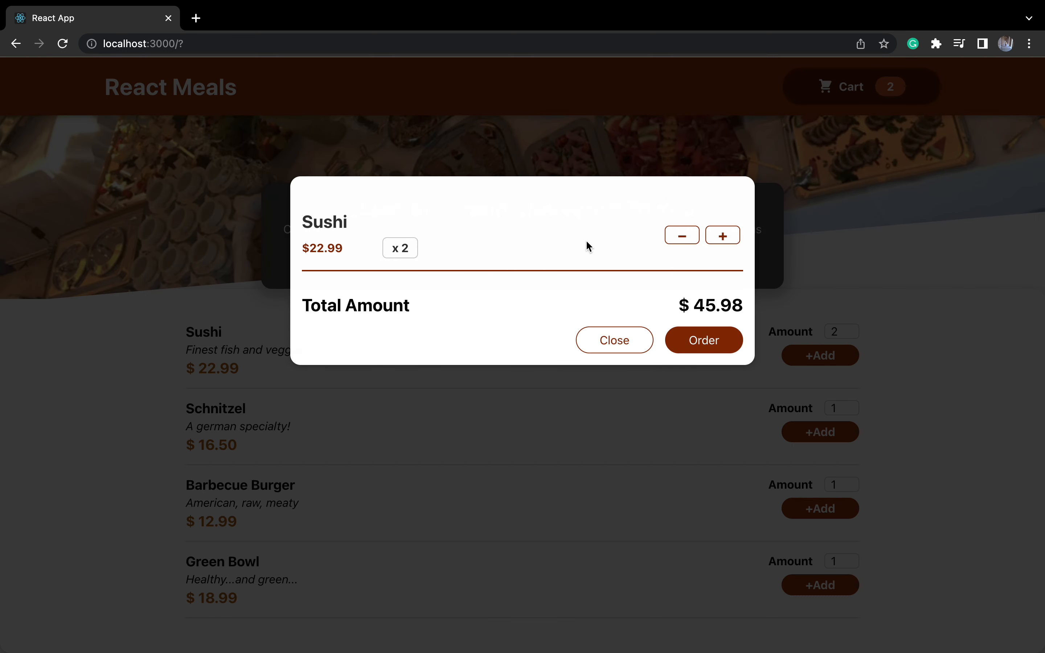
pyautogui.click(681, 235)
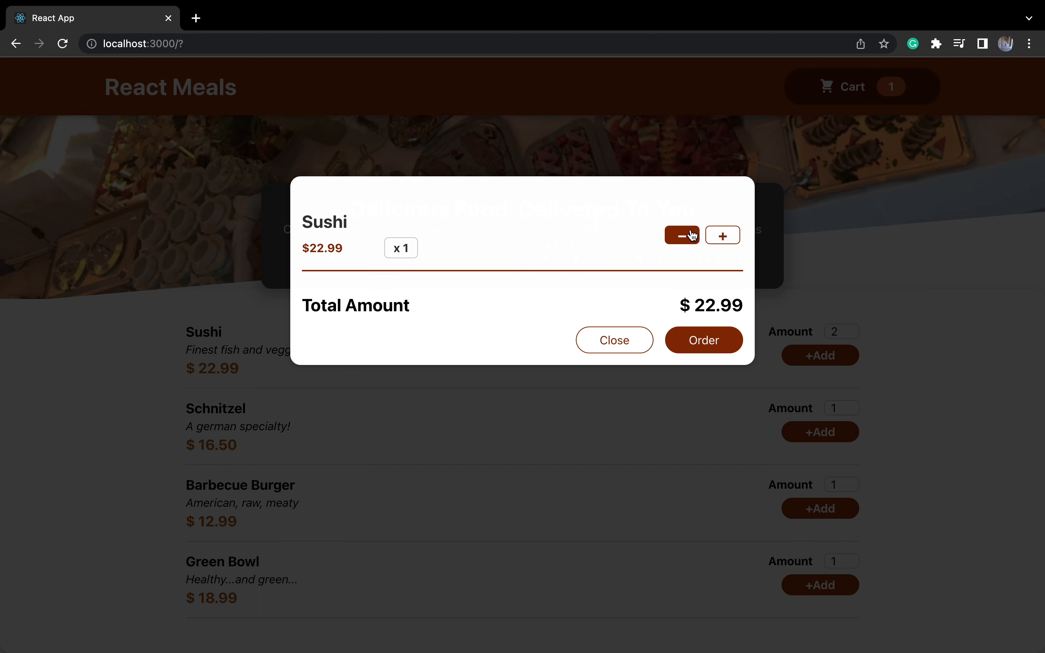
pyautogui.moveTo(691, 329)
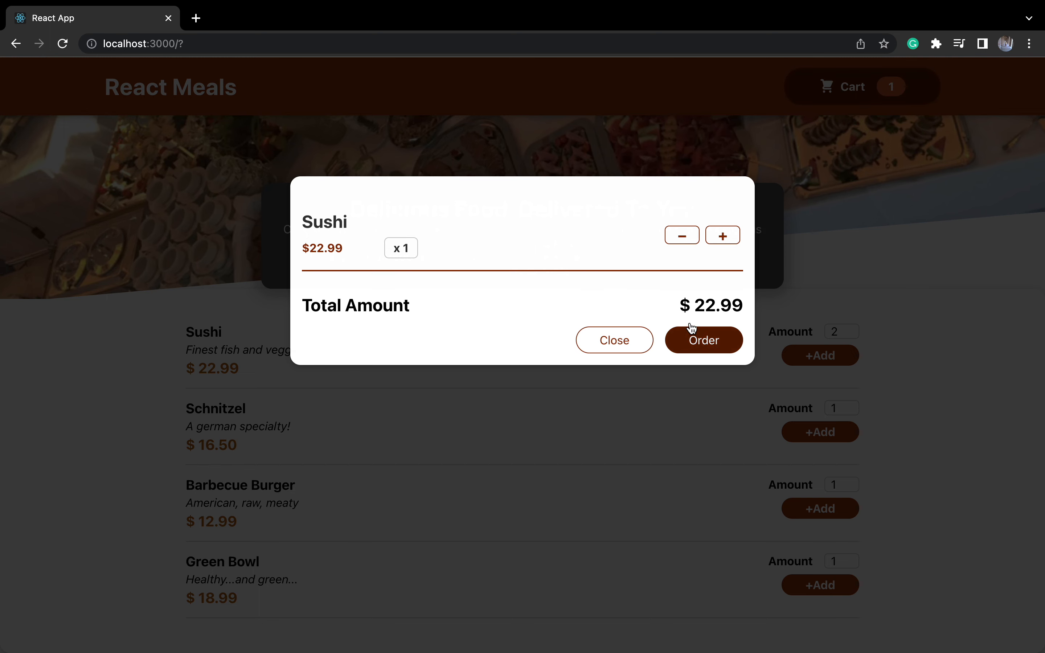
pyautogui.moveTo(723, 234)
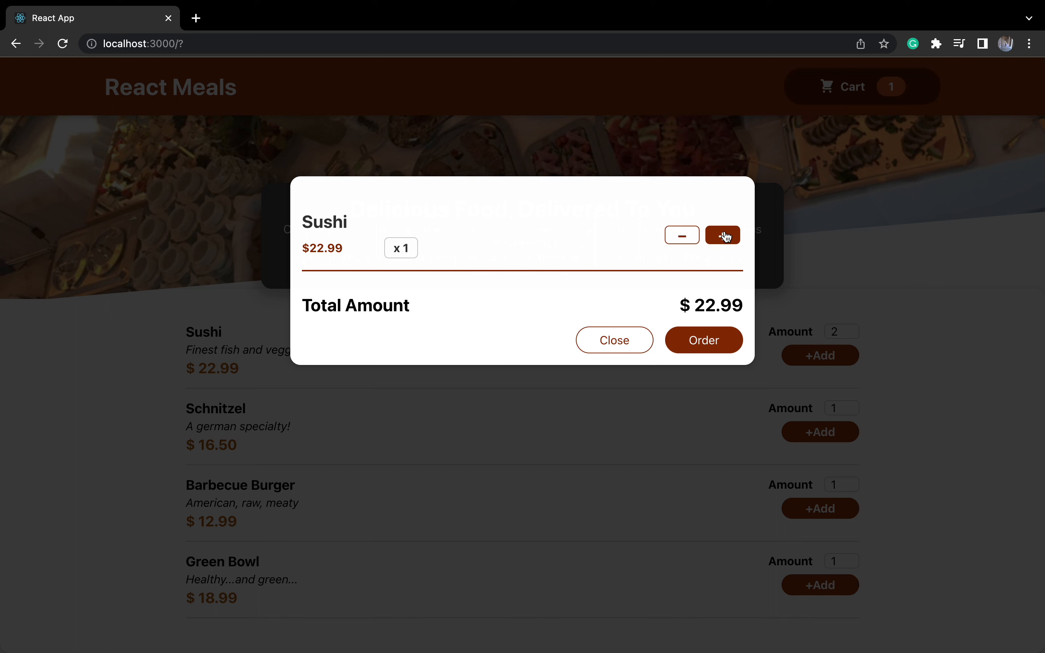
pyautogui.click(724, 235)
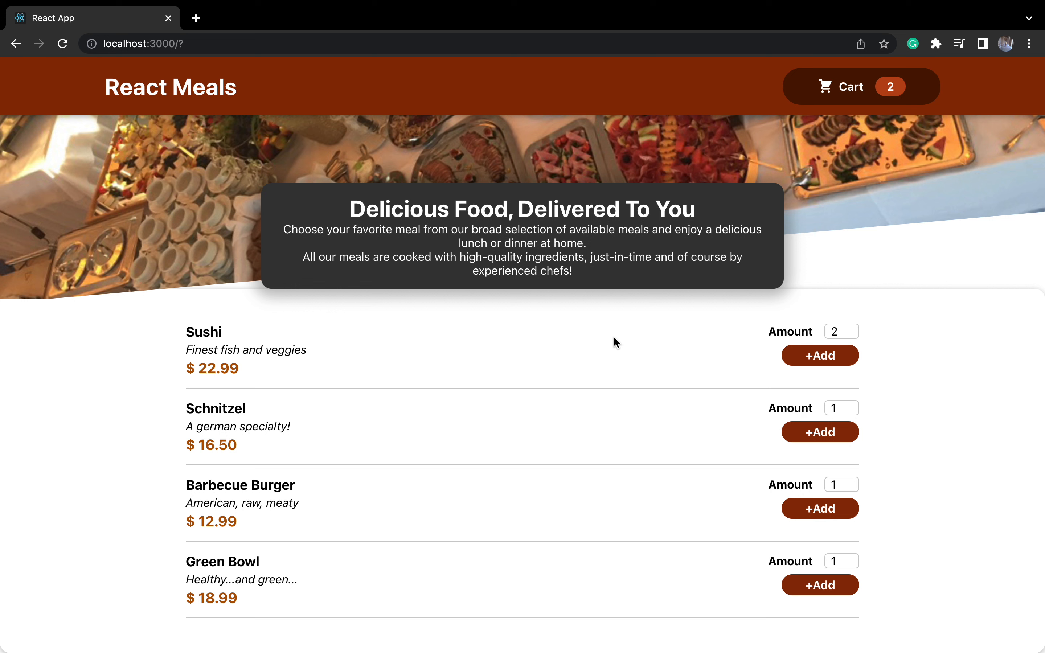
pyautogui.moveTo(751, 485)
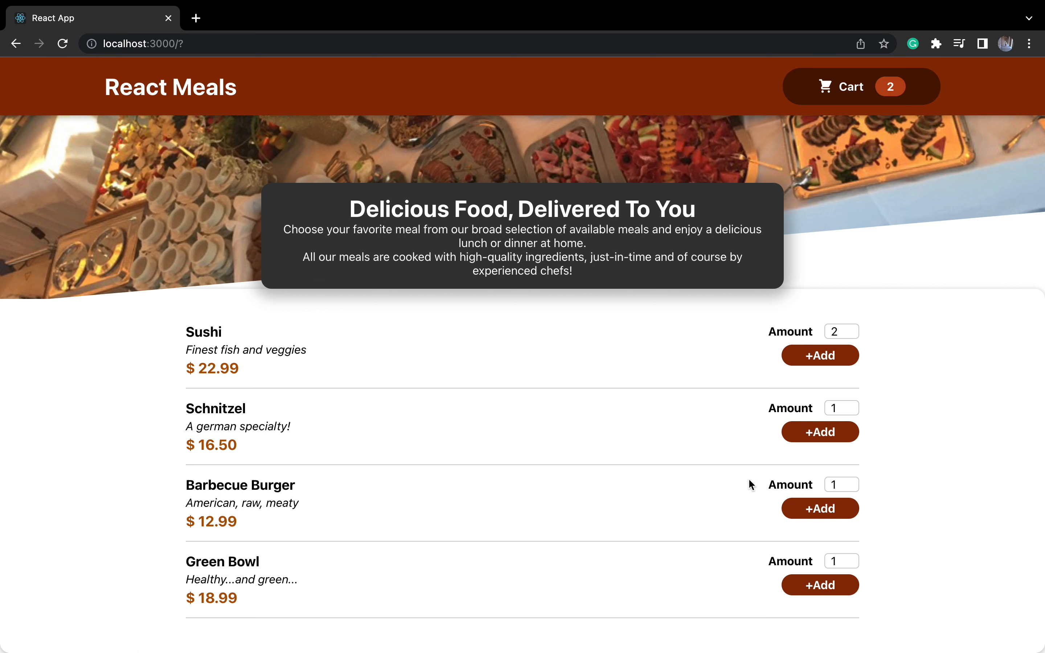
pyautogui.moveTo(819, 432)
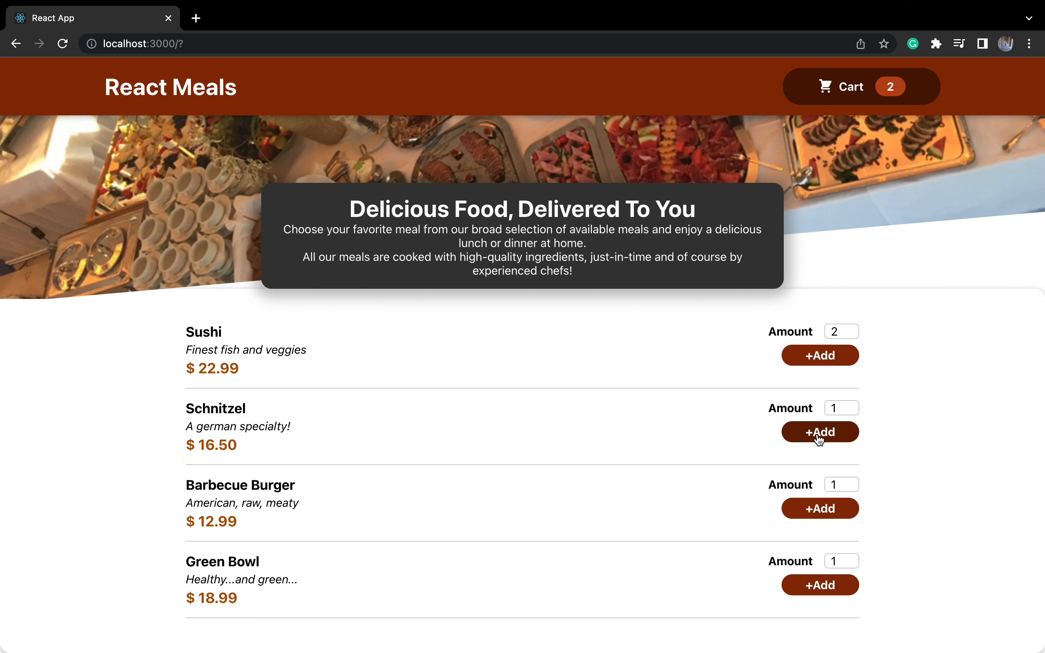
pyautogui.moveTo(854, 408)
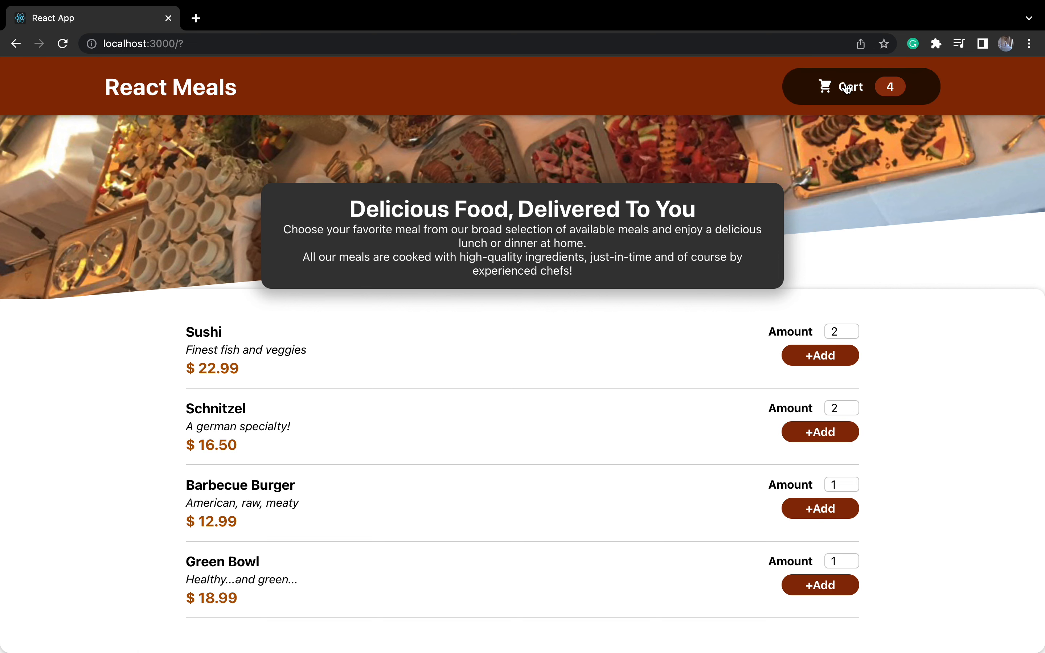
# Review the cart showing 4 items totalling $78.98, then close the summary.
pyautogui.click(860, 86)
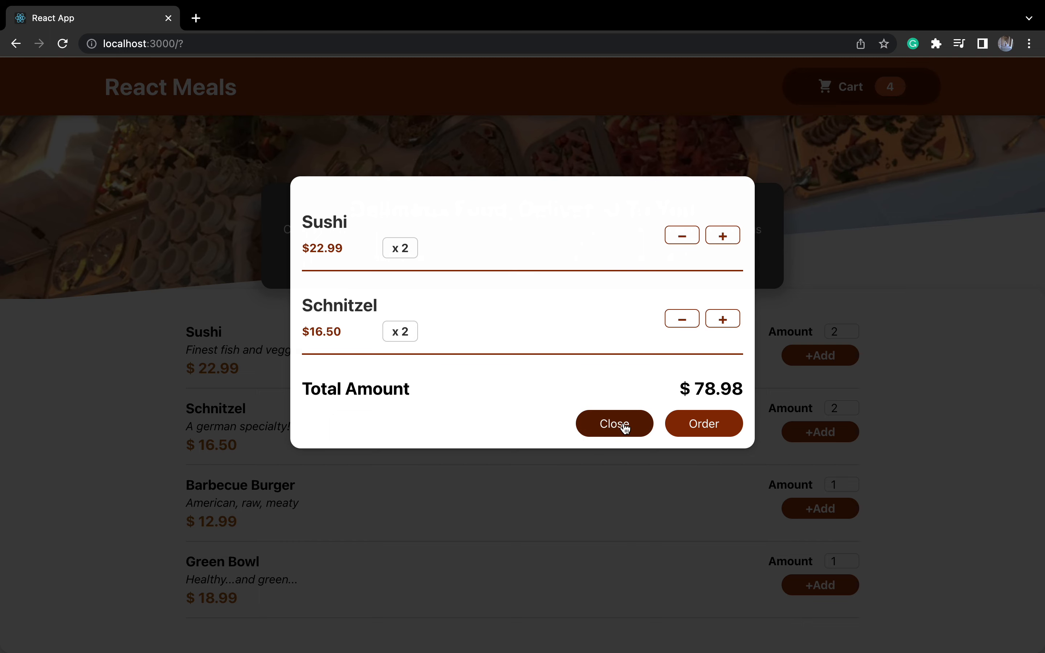
pyautogui.click(613, 423)
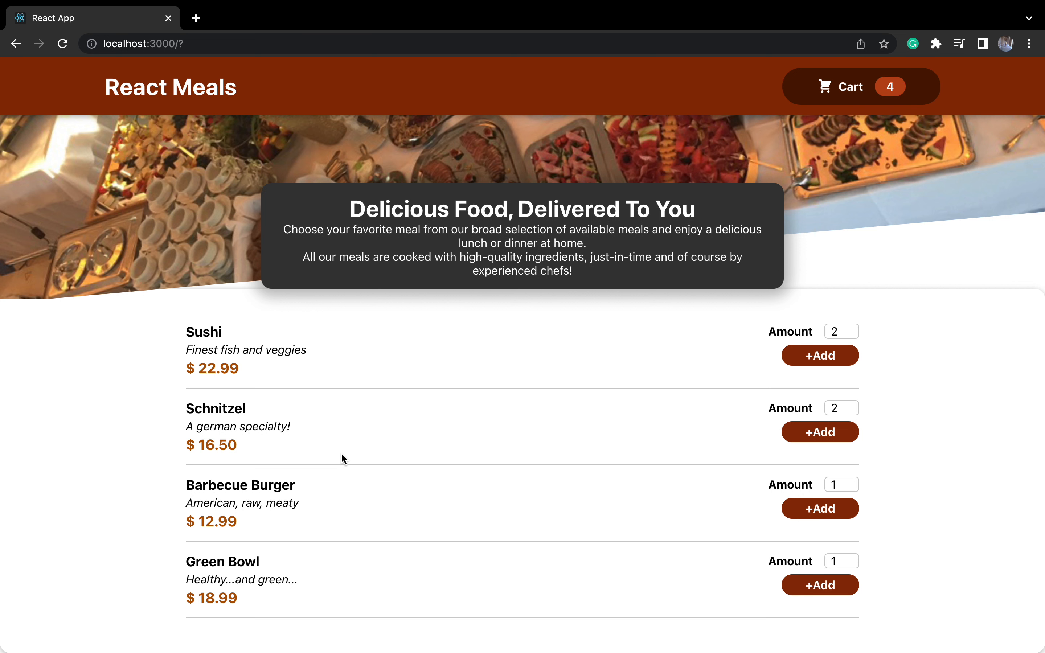
pyautogui.moveTo(413, 266)
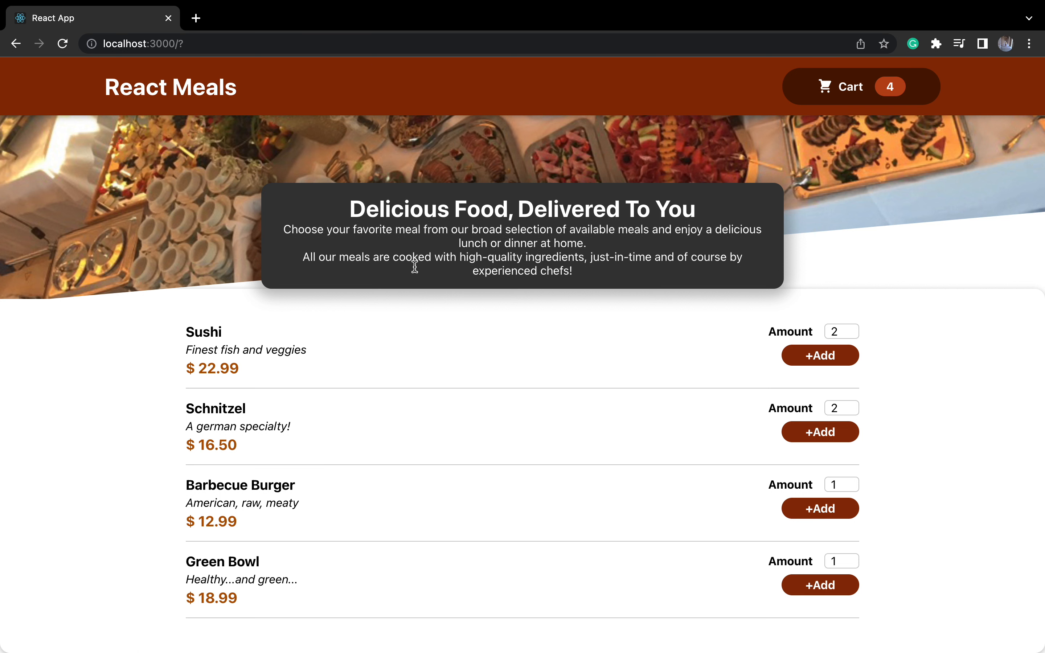